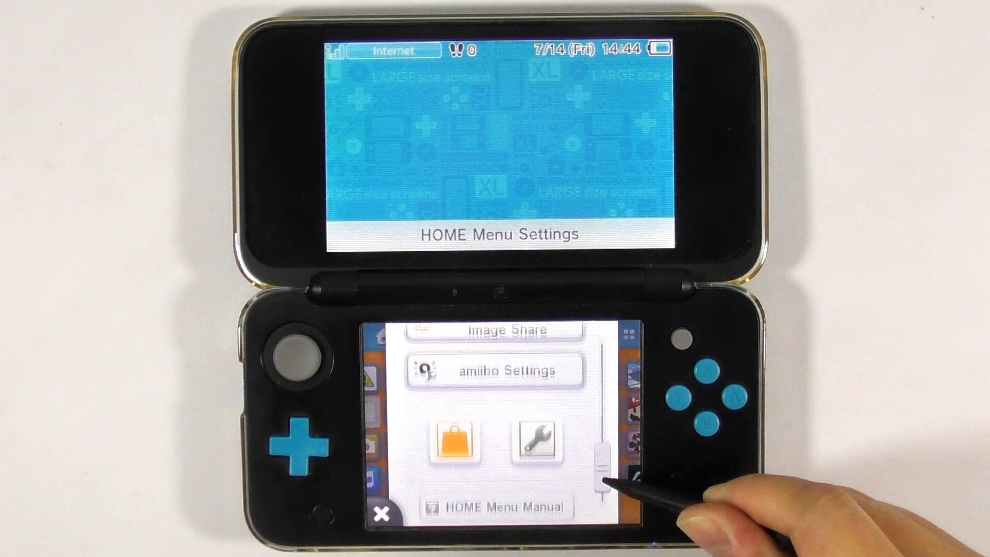
Scroll through the HOME Menu Settings list before switching to the SD card on the PC.
drag(598, 465, 605, 360)
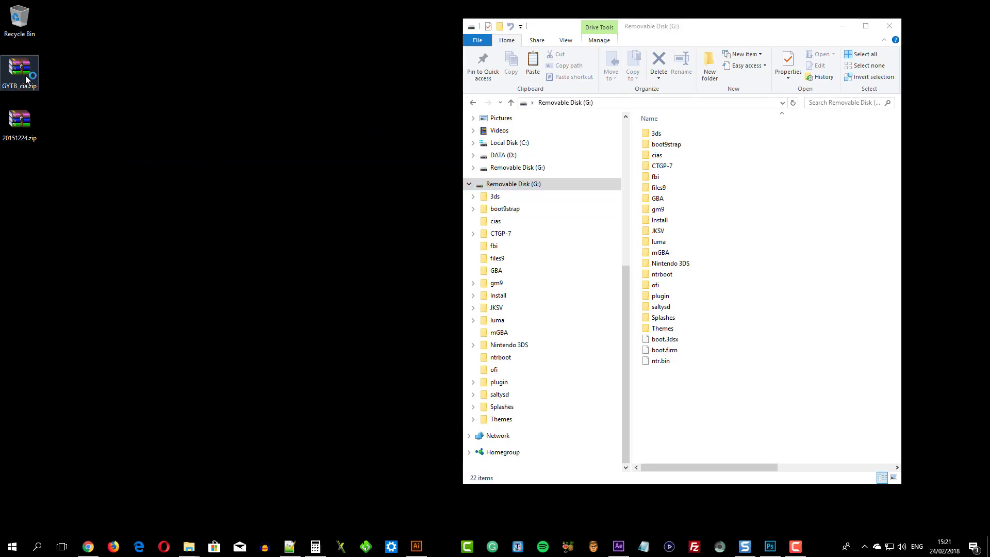
Extract the badges folder from GYTB_cia.zip to the SD card root and close WinRAR.
double_click(20, 73)
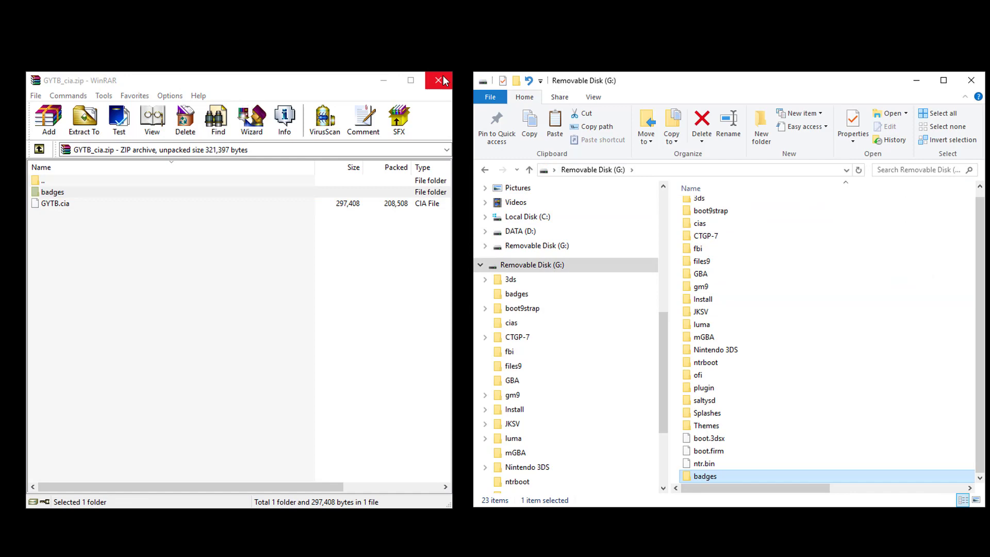
click(443, 80)
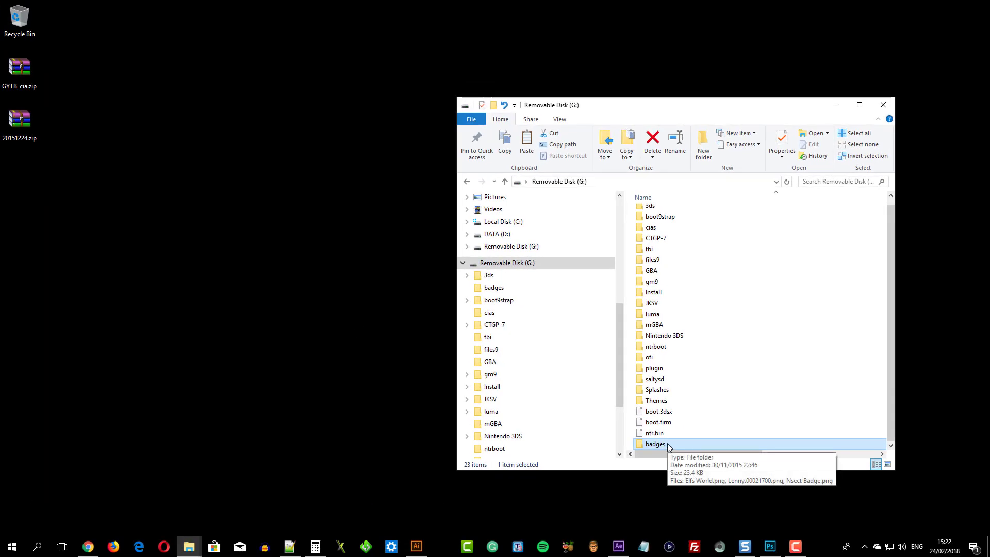
Preview the Elfs World, Lenny and Nsect Badge PNGs in the SD card's badges folder.
double_click(656, 444)
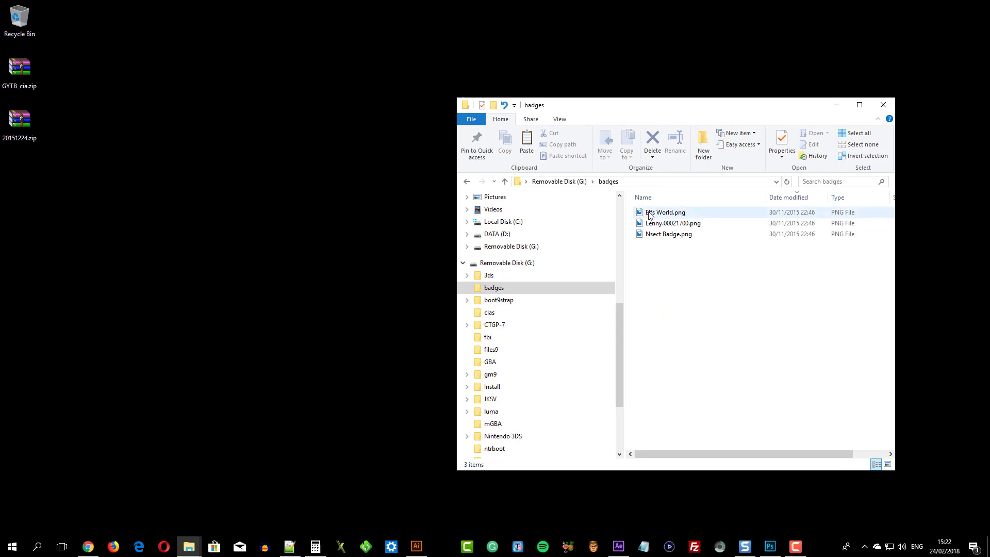
click(665, 212)
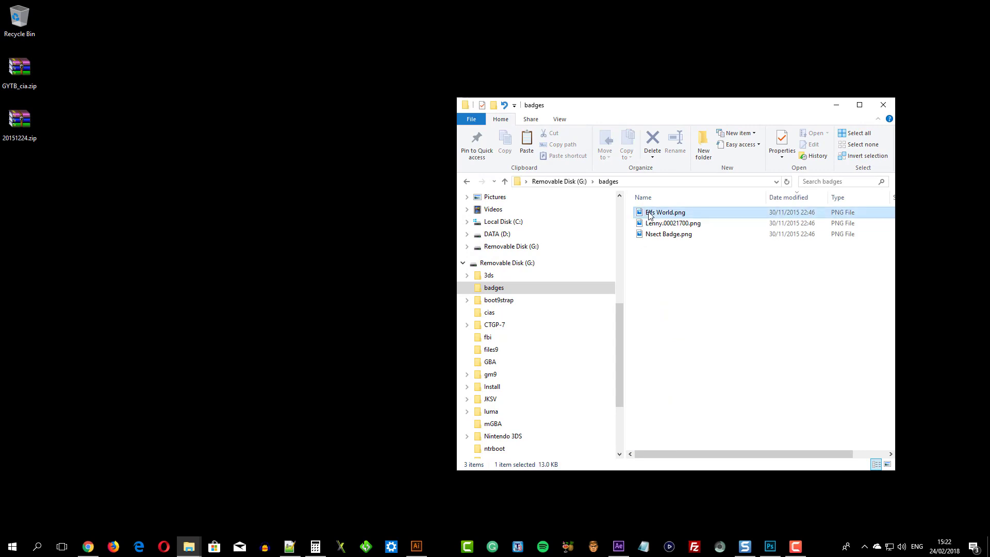
double_click(665, 212)
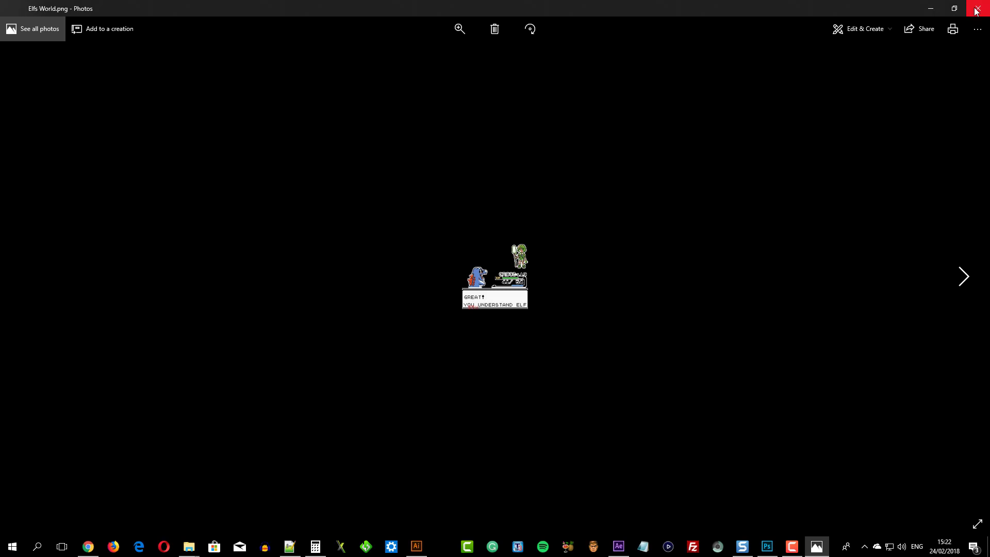
click(975, 8)
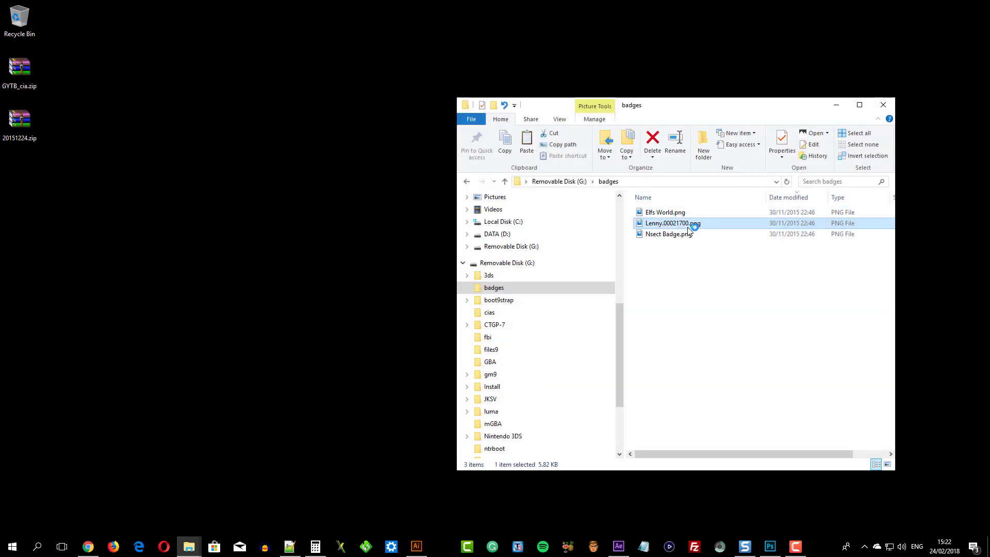
double_click(673, 222)
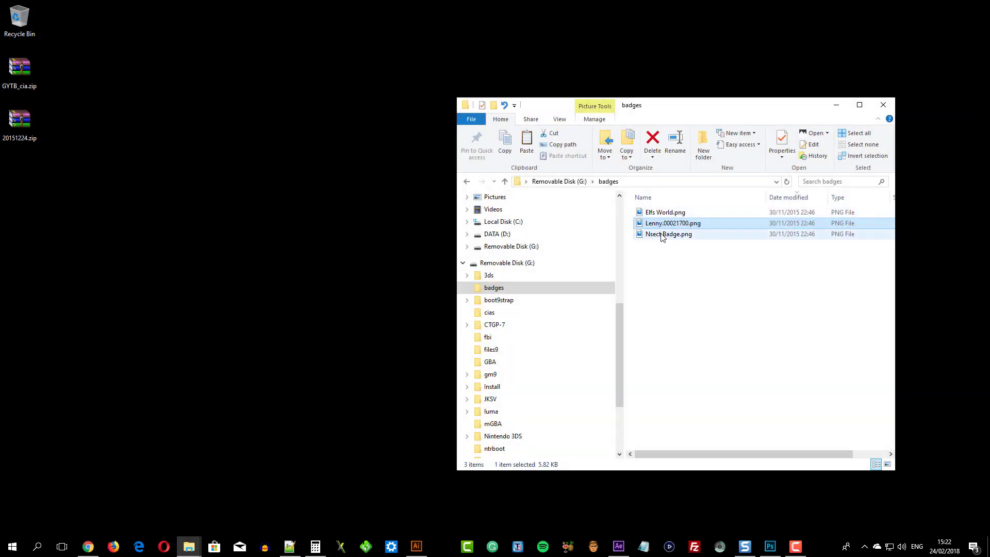
double_click(669, 234)
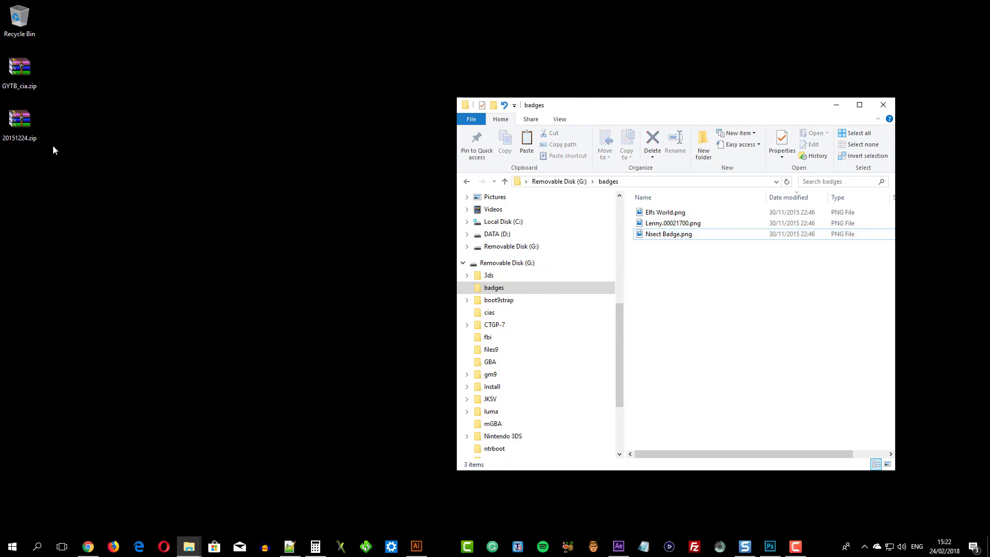
Copy the Pr_MroKrt8_Obj PNGs from 20151224.zip into the badges folder.
double_click(20, 119)
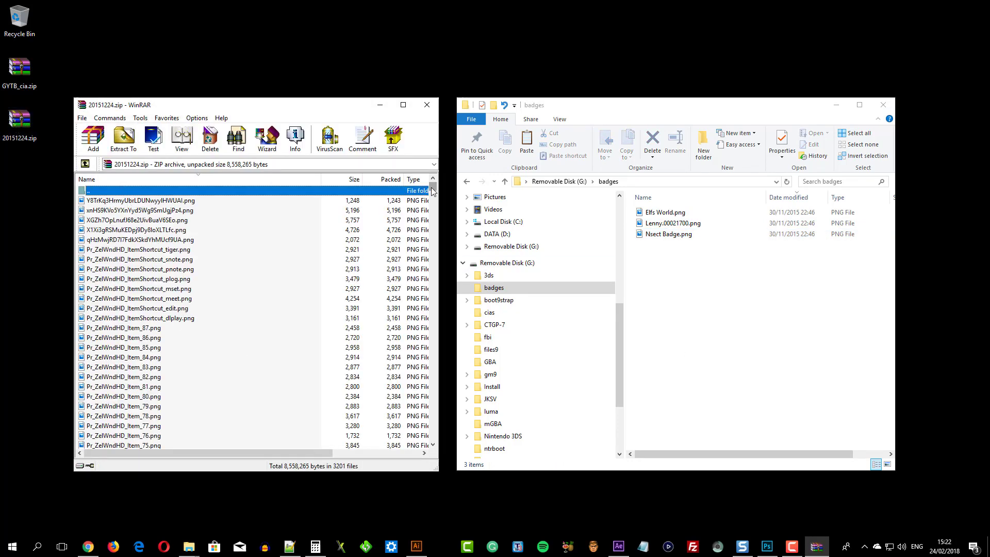
scroll(down, 3)
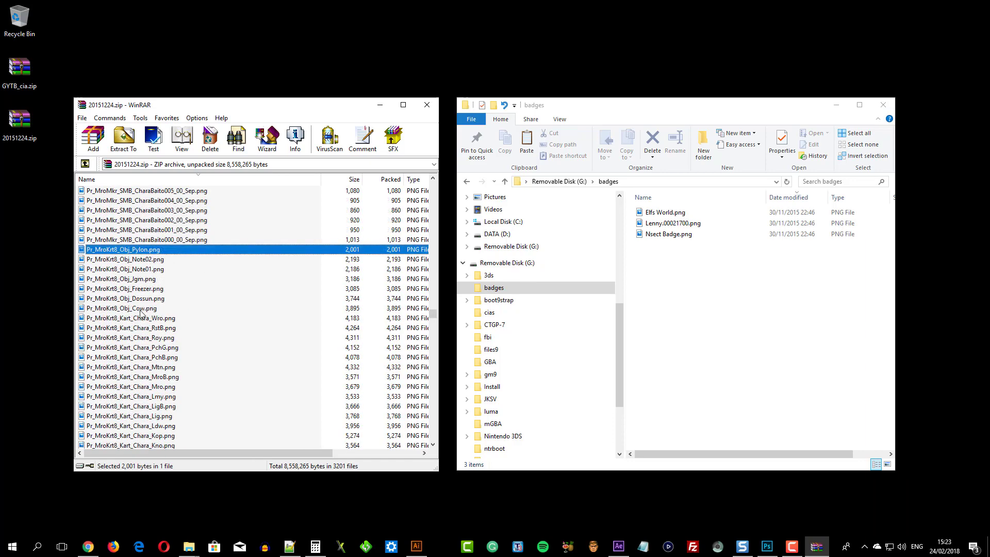
click(130, 308)
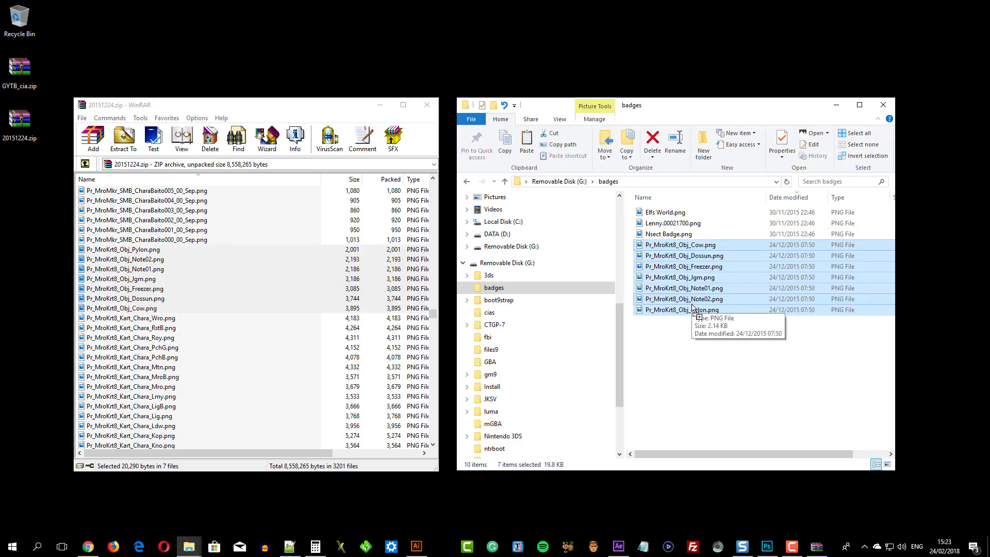
click(769, 546)
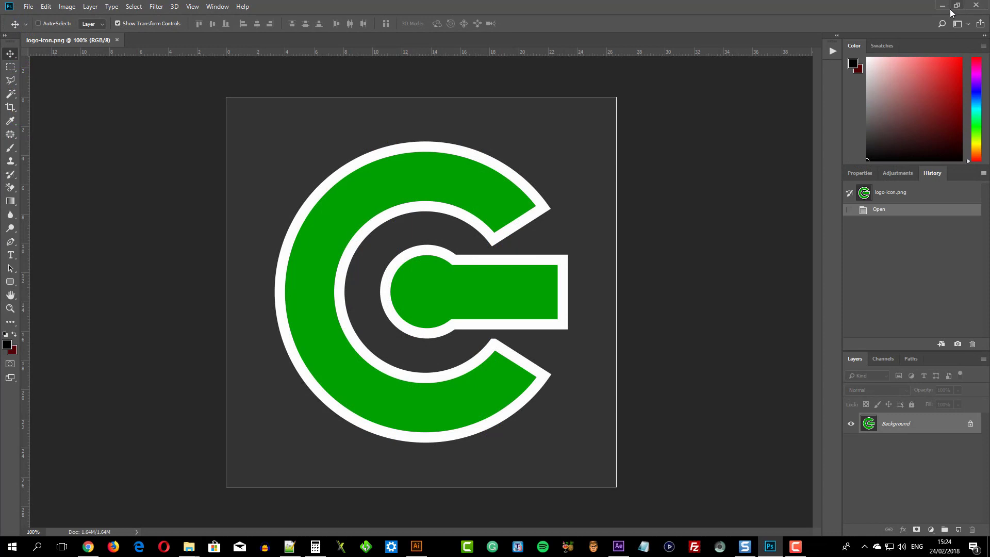
mouse_move(957, 6)
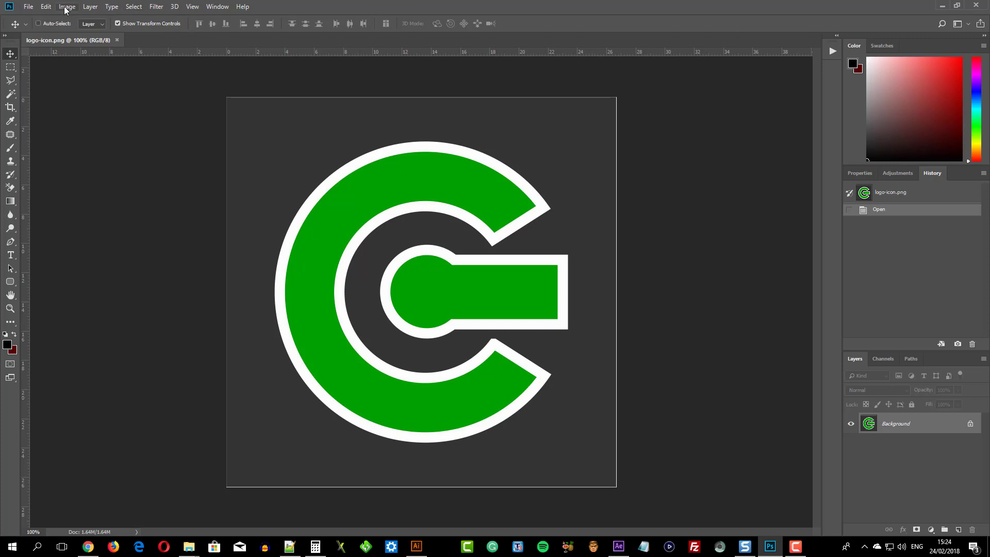
Resize the logo image to 64 by 64 pixels via Image Size.
click(66, 6)
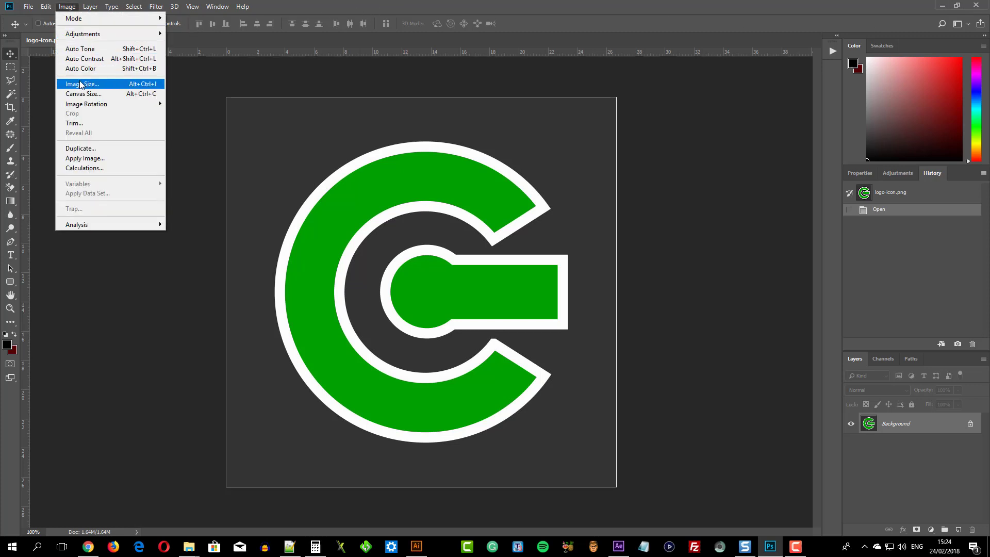
click(81, 84)
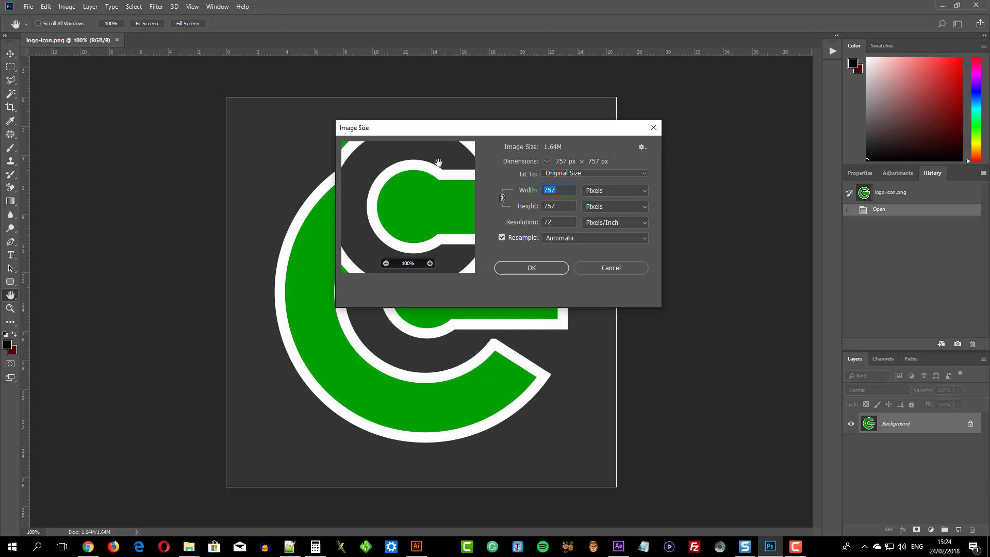
text(64)
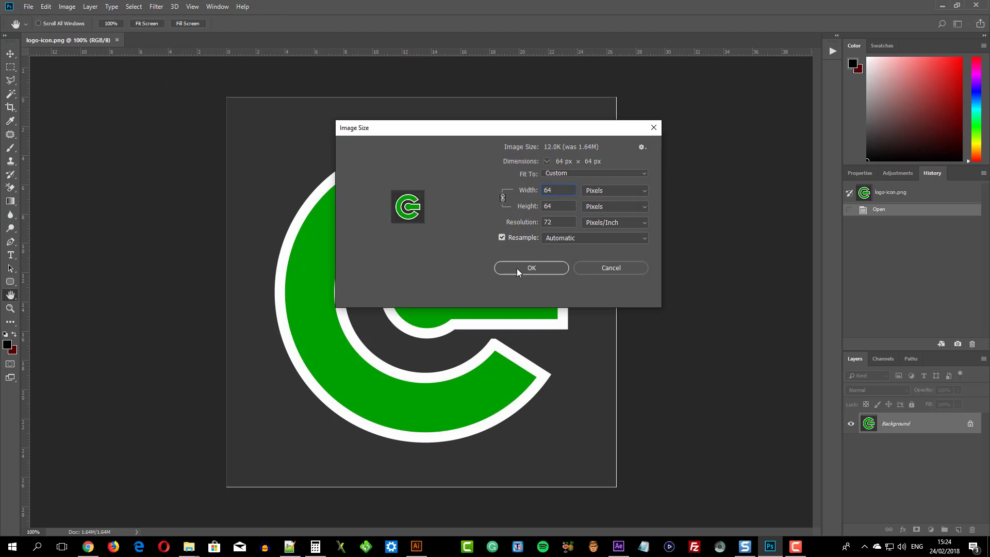
click(531, 268)
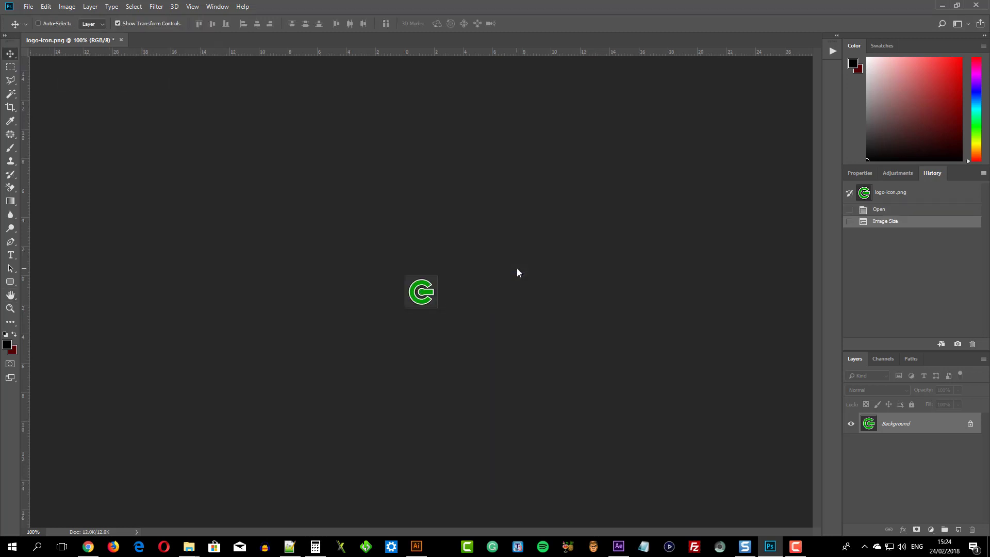
Save the resized logo as sthetix logo into the badges folder on the SD card.
click(27, 7)
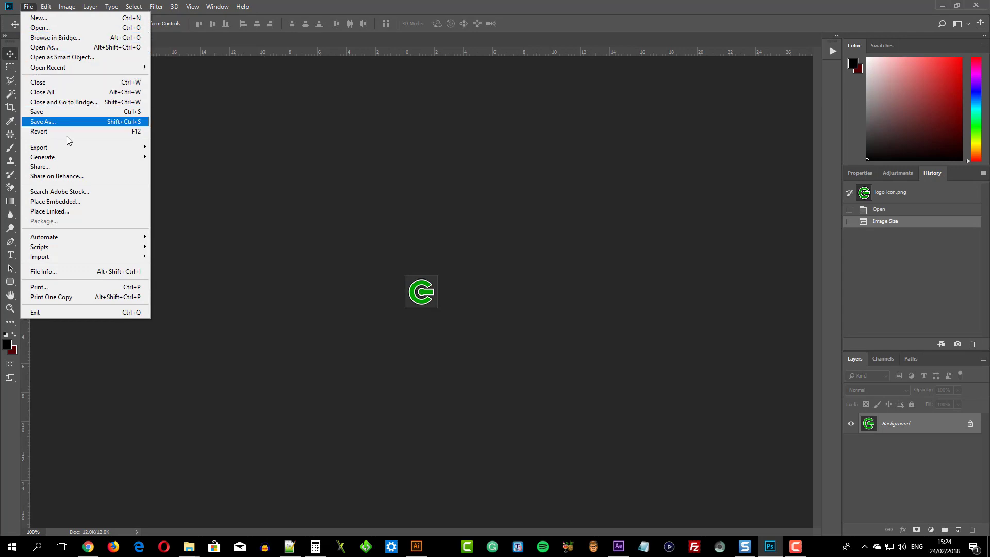
click(186, 149)
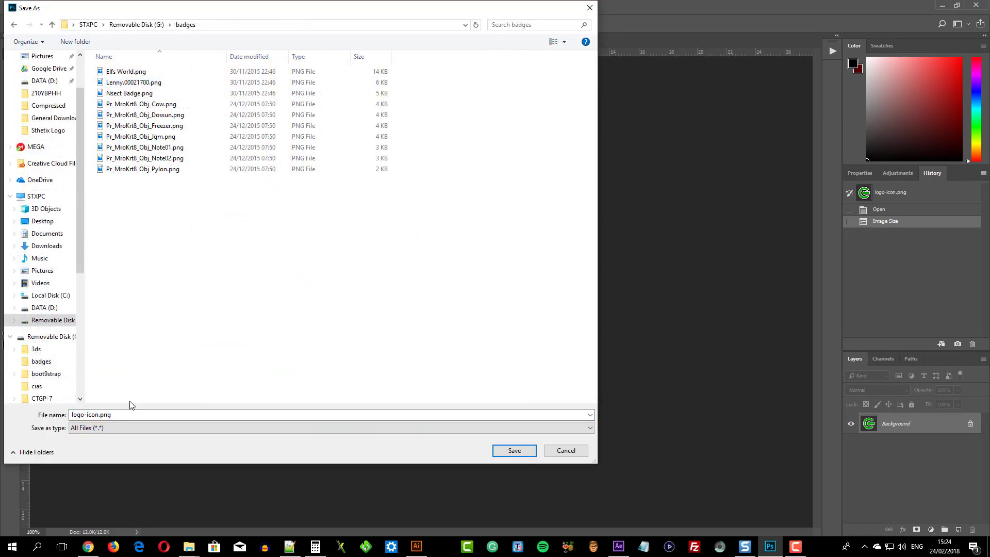
text(sthetix logo)
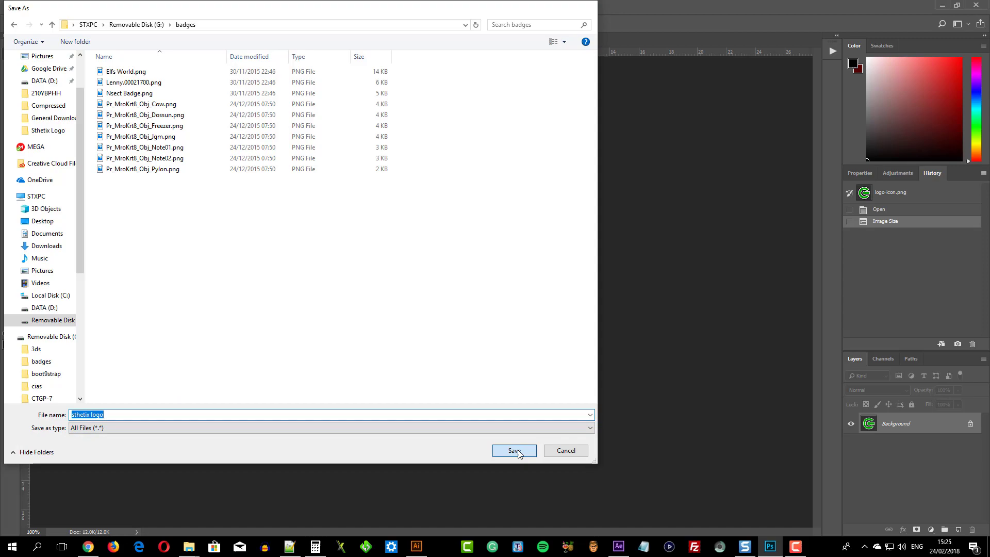
click(513, 450)
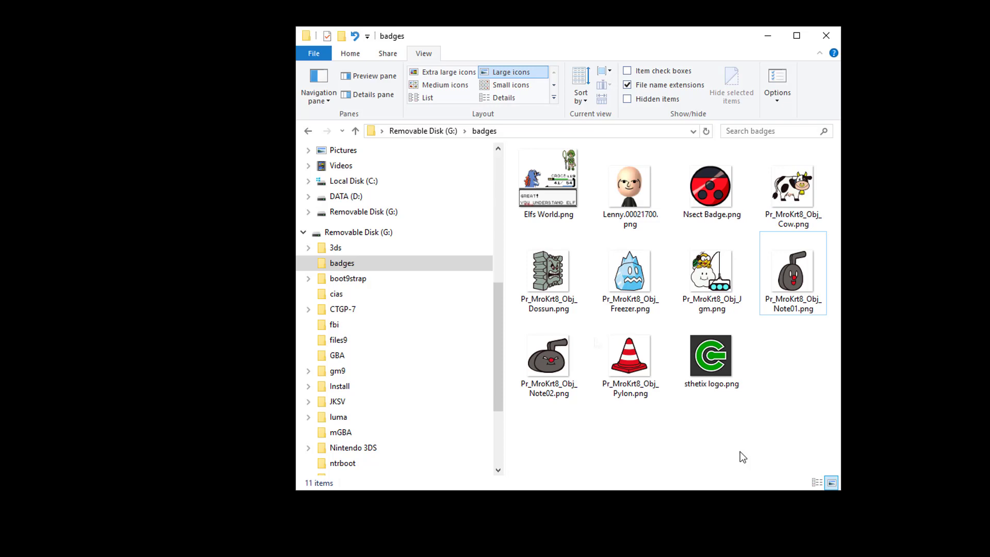
Rename Pr_MroKrt8_Obj_Dossun.png to Dossun.png and start renaming the Freezer image.
click(548, 265)
text(Dossun.png)
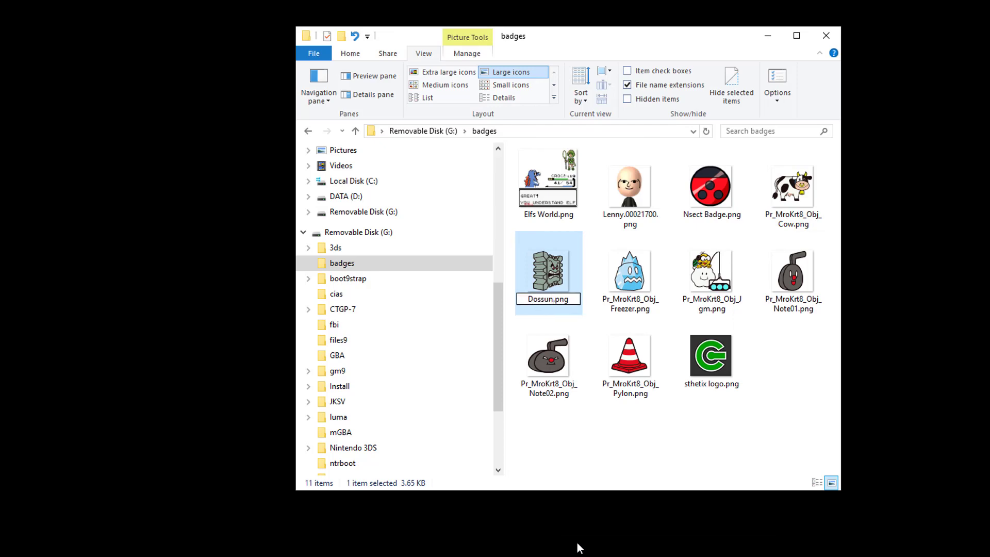
right_click(629, 271)
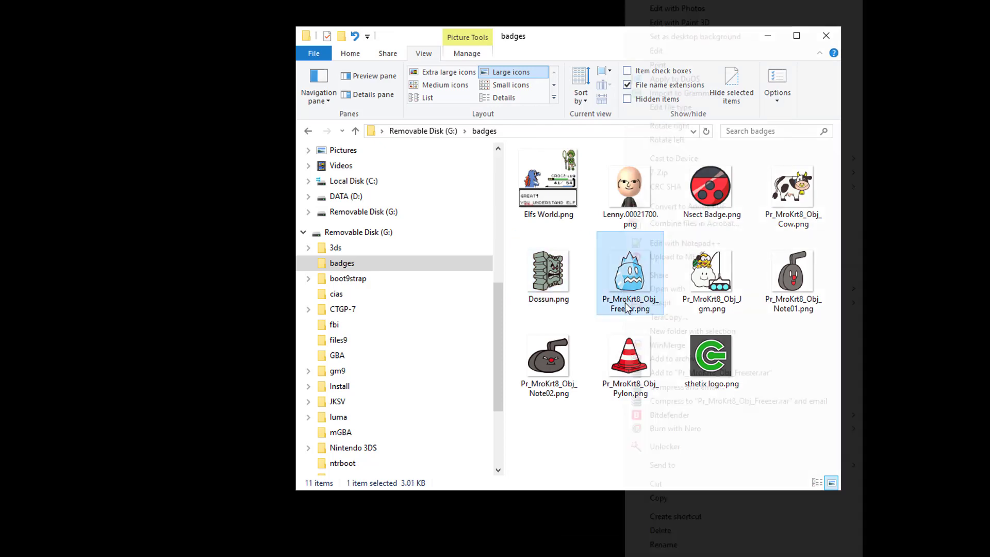
click(664, 544)
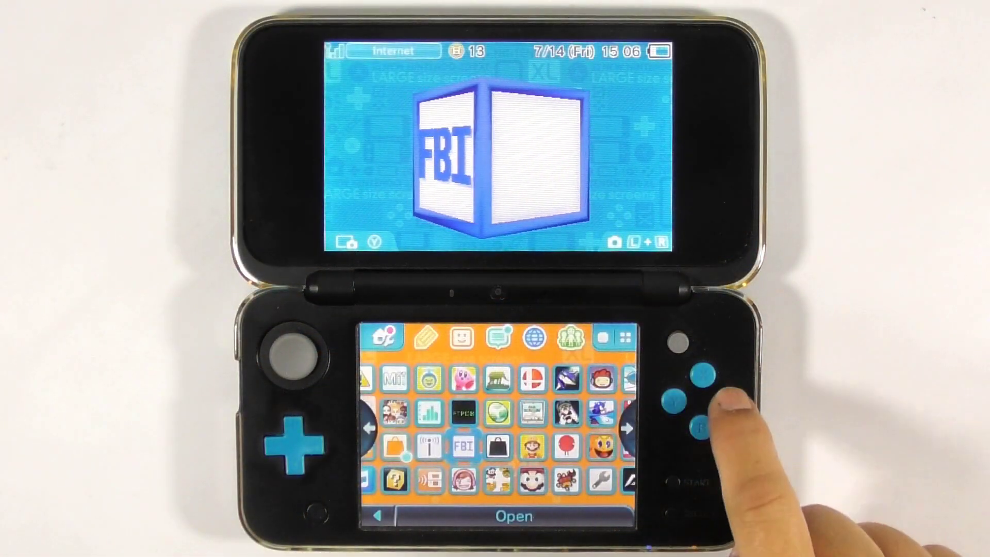
Exit FBI, accept the new GYTB software notice and enter HOME Menu Settings.
click(699, 392)
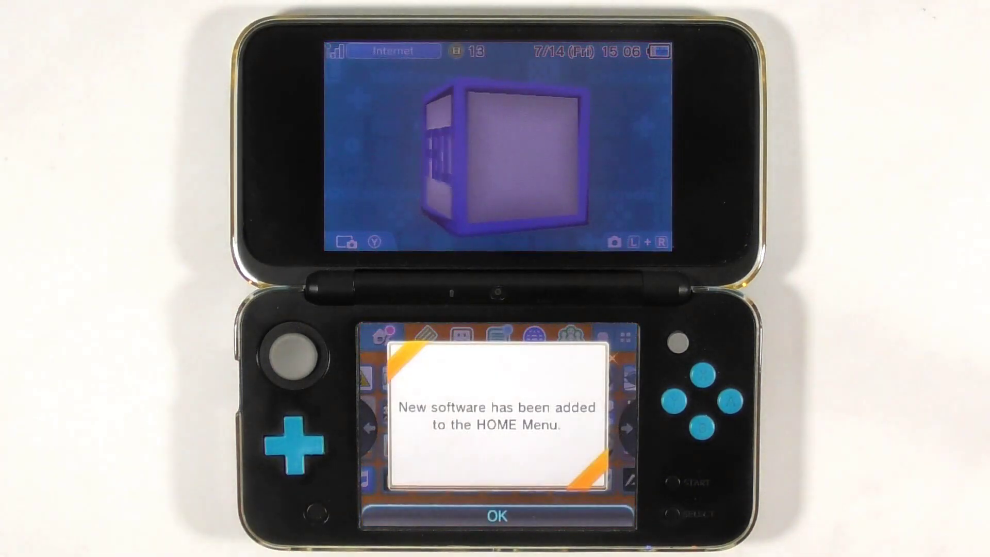
click(498, 514)
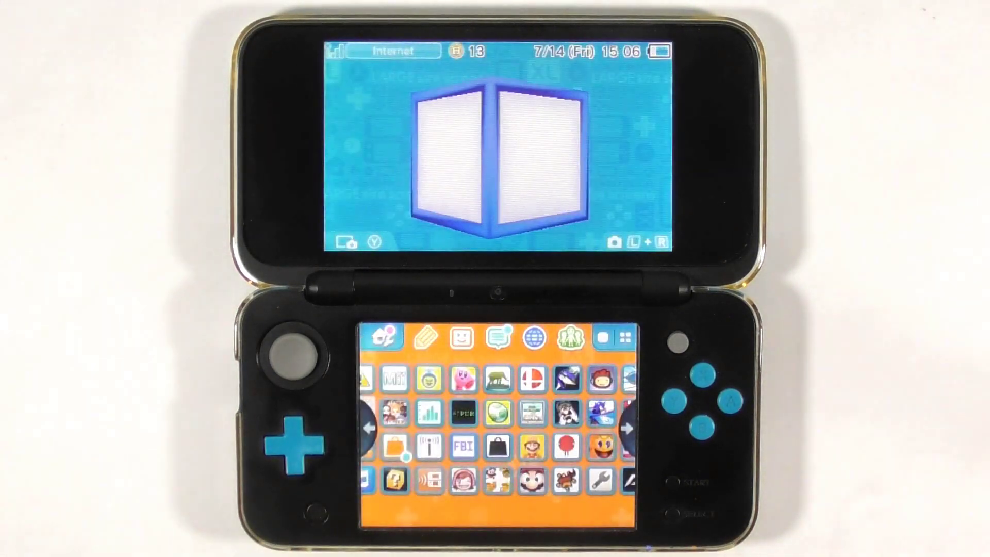
click(533, 382)
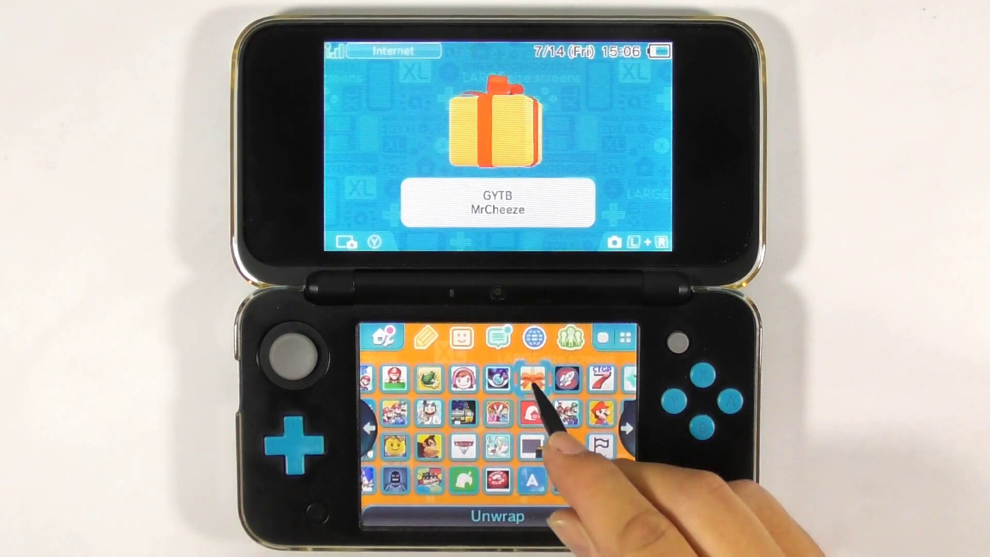
click(534, 378)
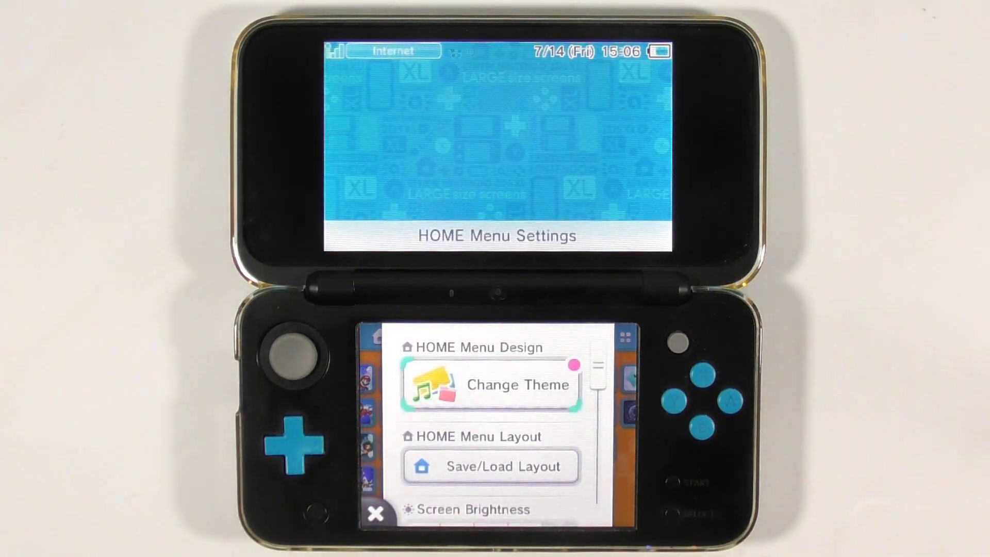
Choose Decorate with Badges, showing All Badges with a count of 14.
drag(597, 378, 597, 391)
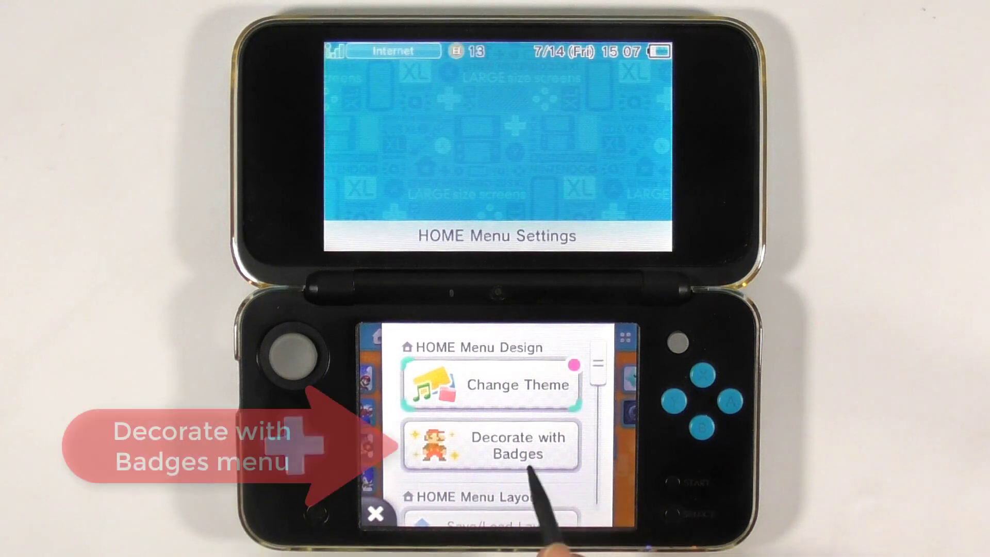
click(518, 443)
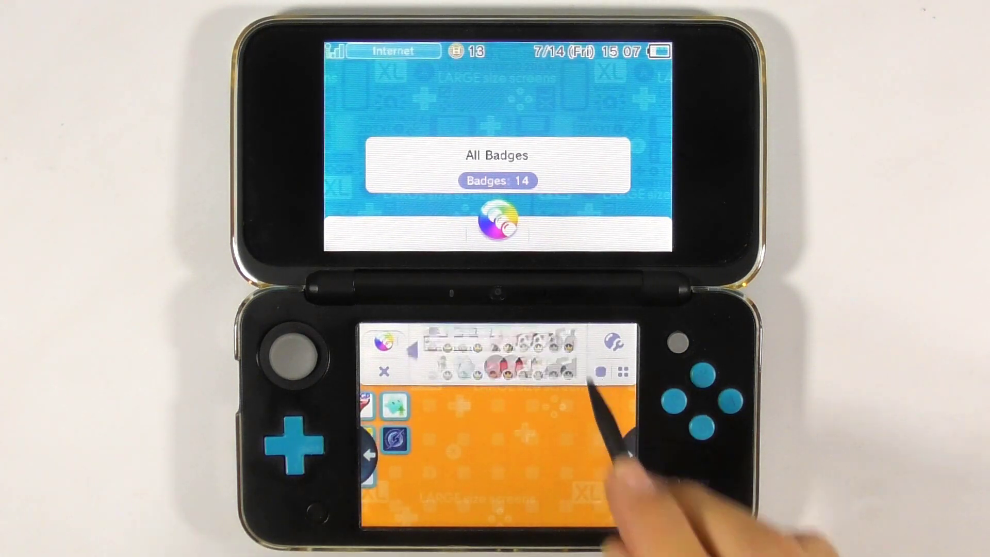
Place the ladybug, sthetix logo and cow badges into empty home-screen slots.
click(458, 381)
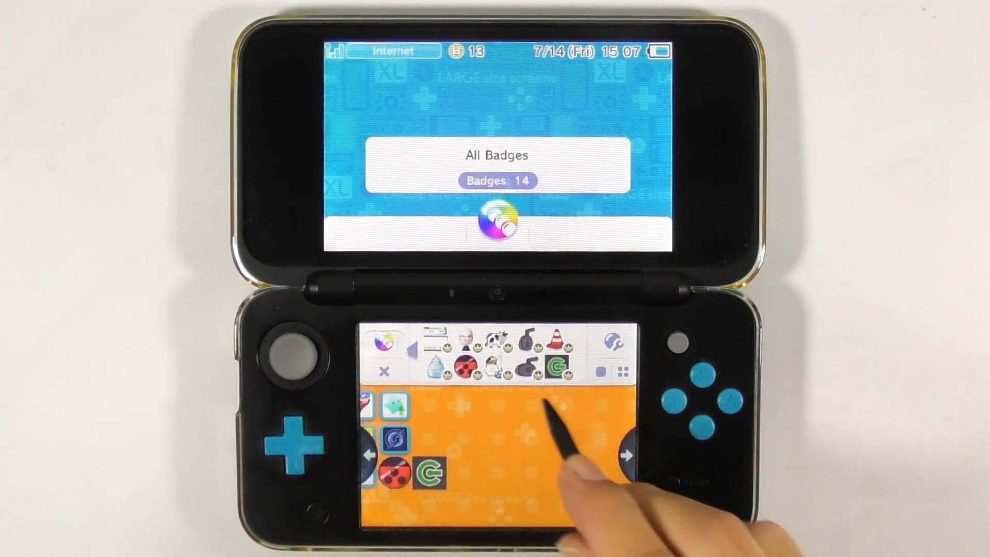
click(493, 354)
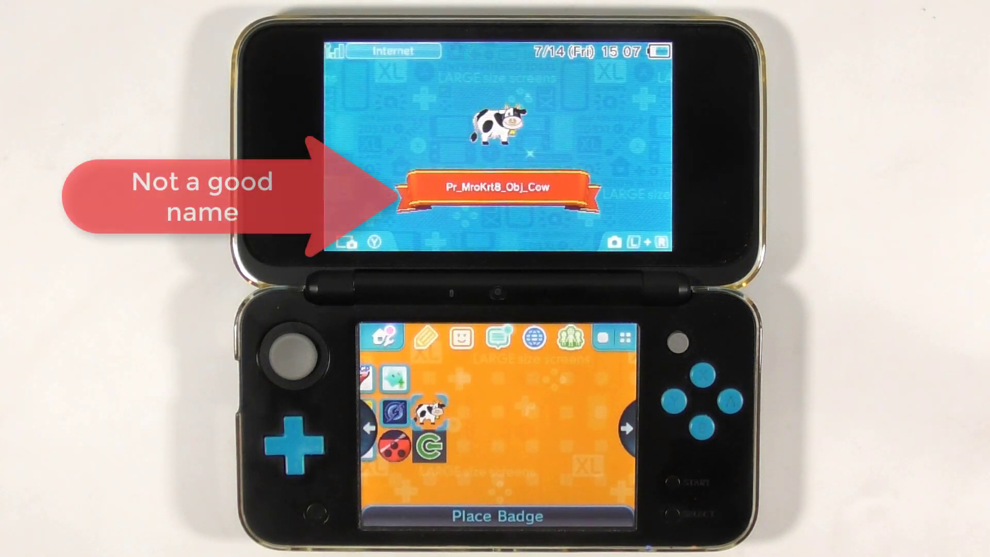
click(288, 449)
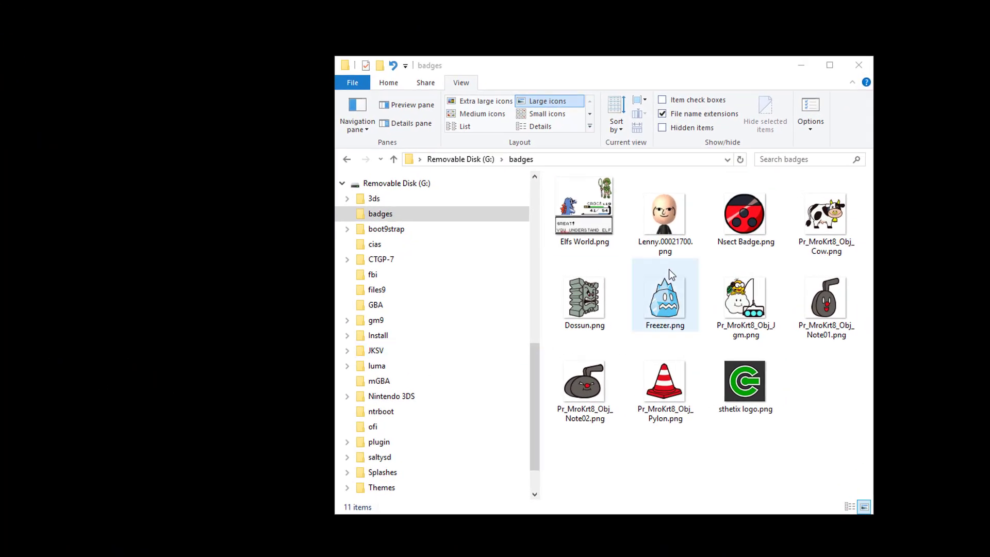
Rename a Pr_MroKrt8_Obj_ badge image to drop the prefix, e.g. Freezer.png.
right_click(664, 213)
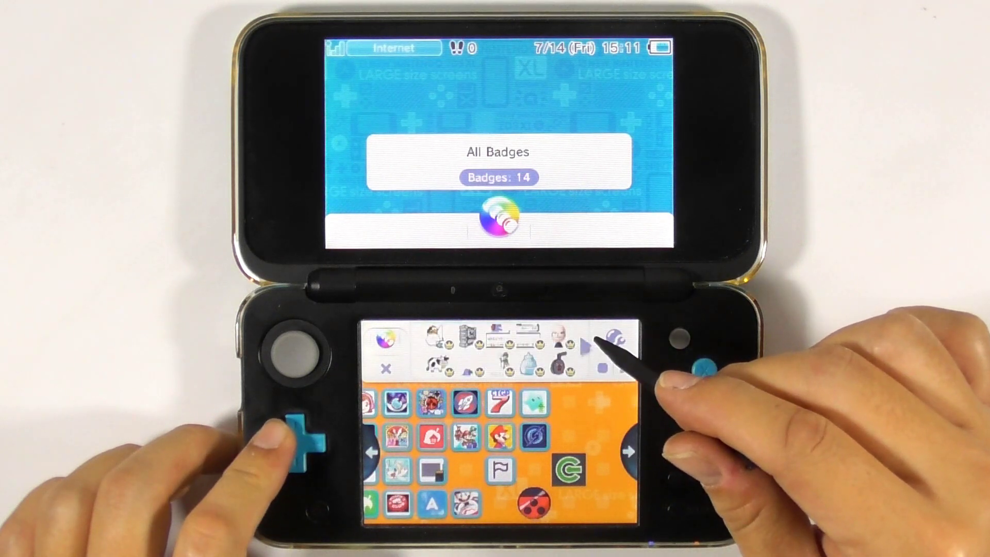
Place the Cow, robot and Mii badges beside the logo and check the logo badge's name.
click(564, 431)
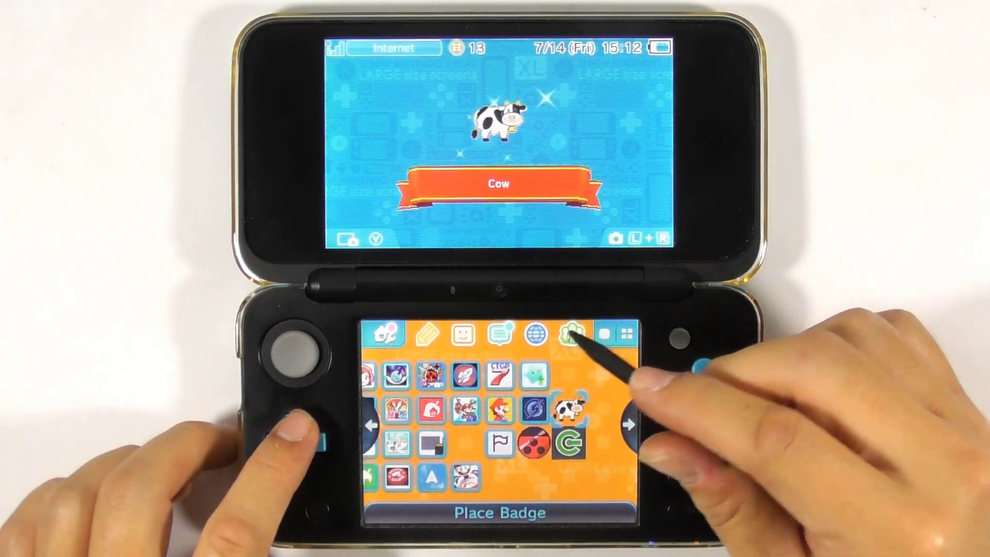
click(565, 439)
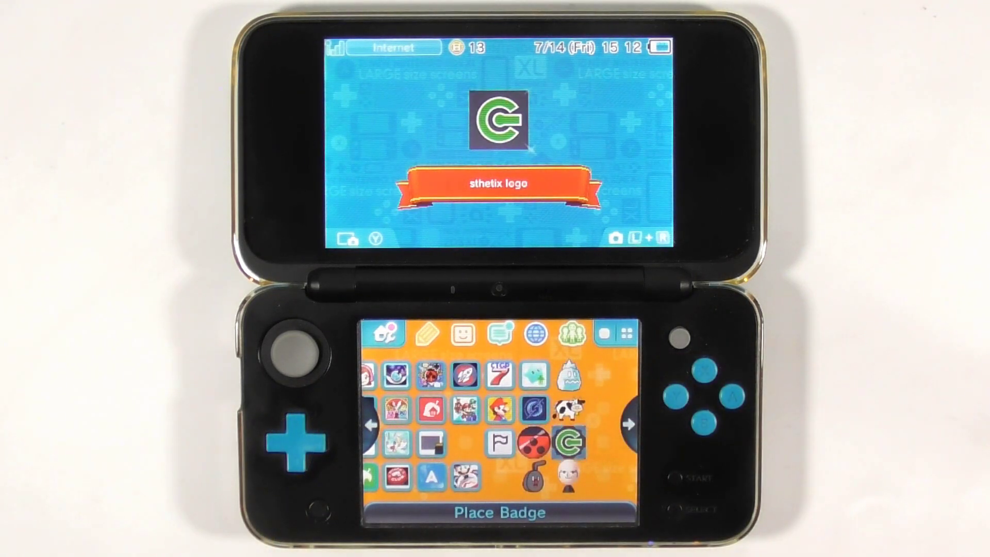